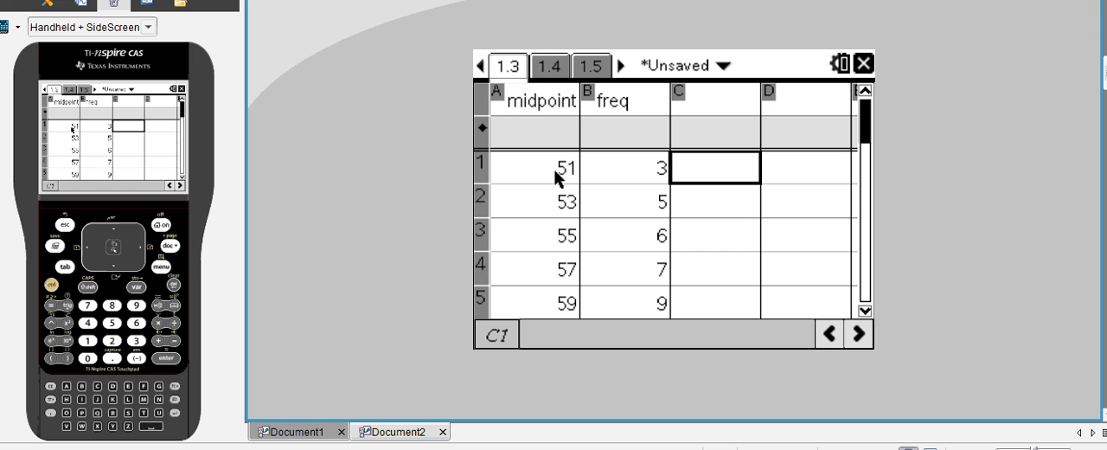
{"action": "mouse_move", "coordinate": [557, 177]}
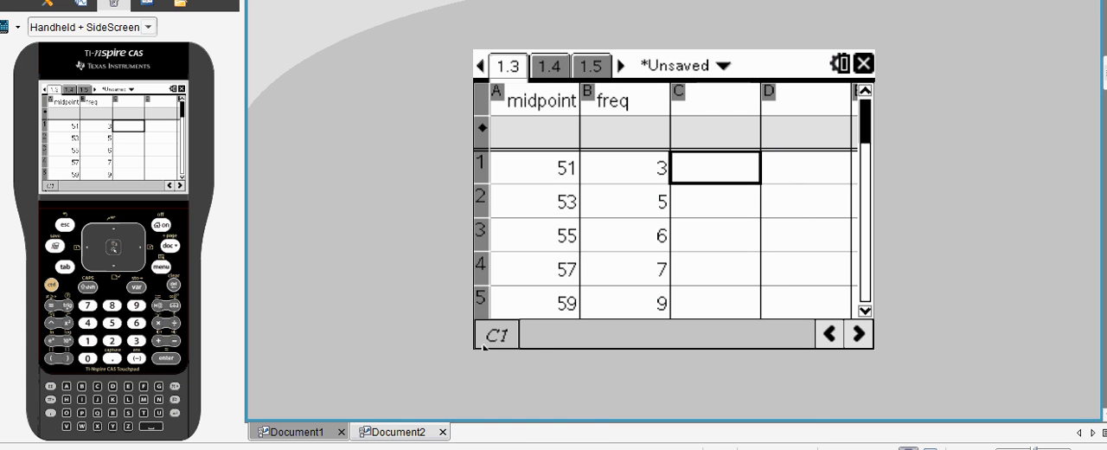
Review the first midpoint entries in the spreadsheet before plotting
{"action": "left_click", "coordinate": [533, 166]}
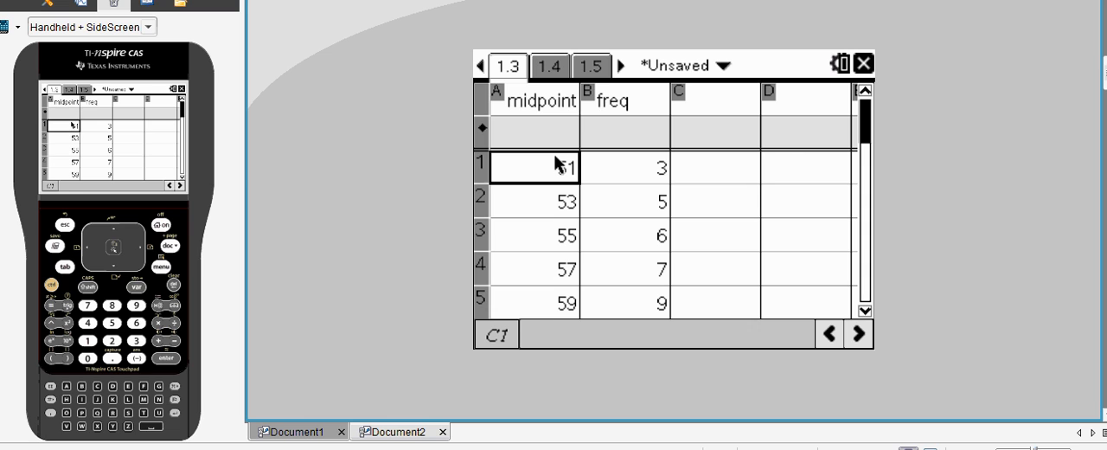
{"action": "left_click", "coordinate": [534, 166]}
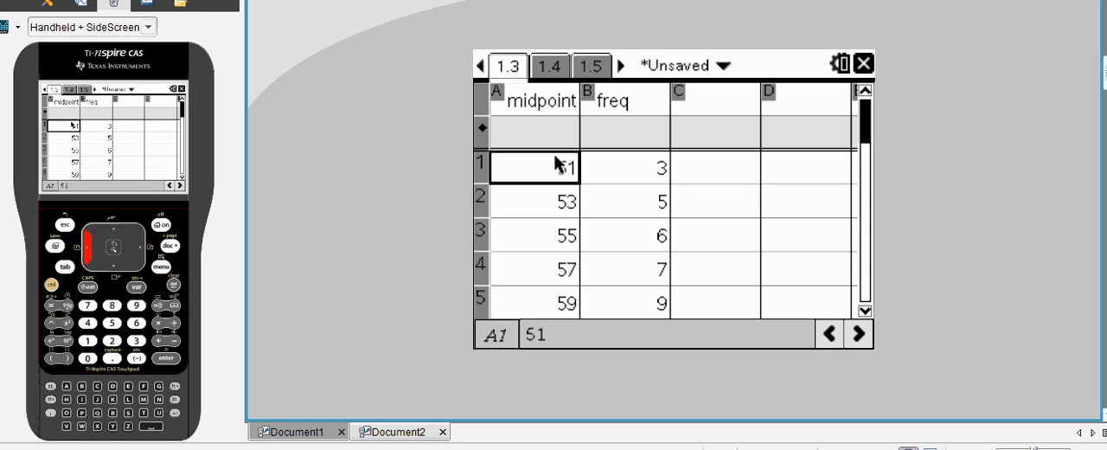
{"action": "left_click", "coordinate": [534, 200]}
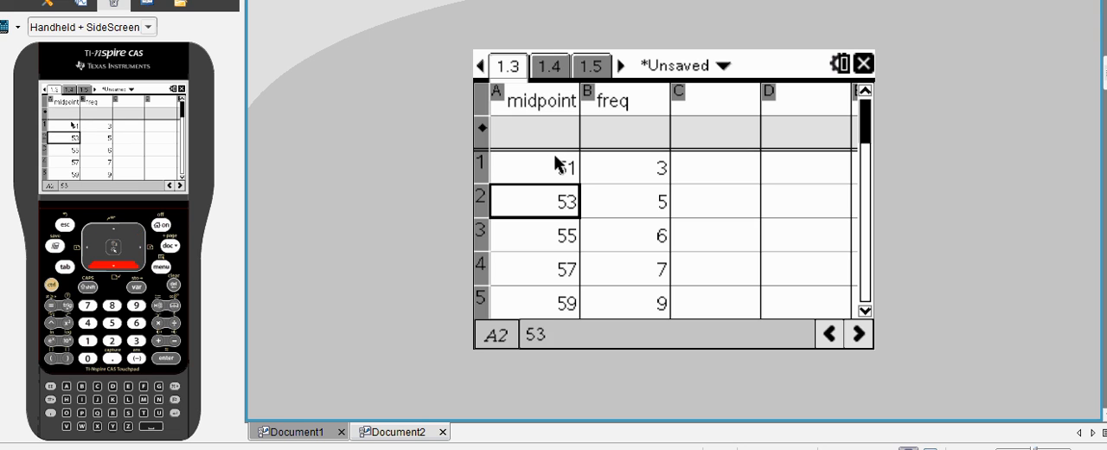
{"action": "scroll", "scroll_direction": "down", "scroll_amount": 3}
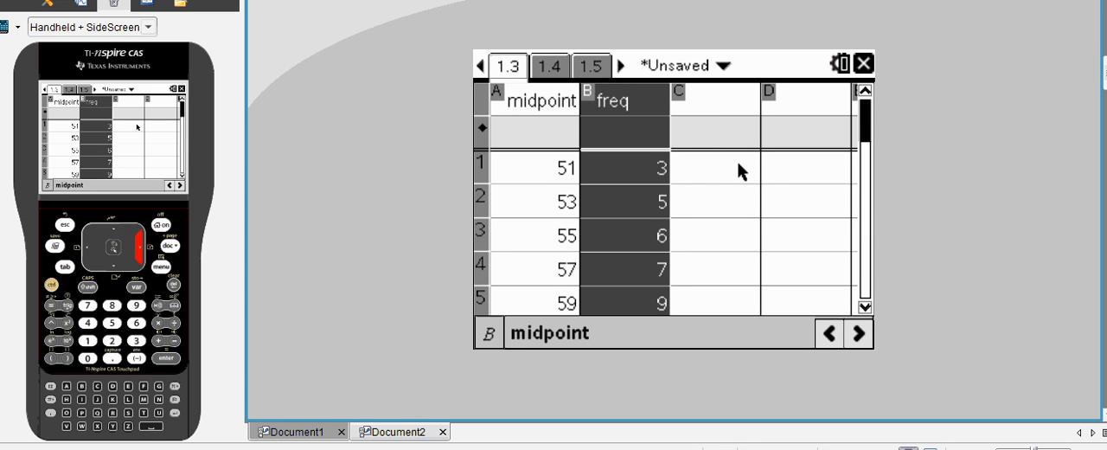
Create a Summary Plot with X List midpoint and Summary List freq
{"action": "left_click", "coordinate": [715, 167]}
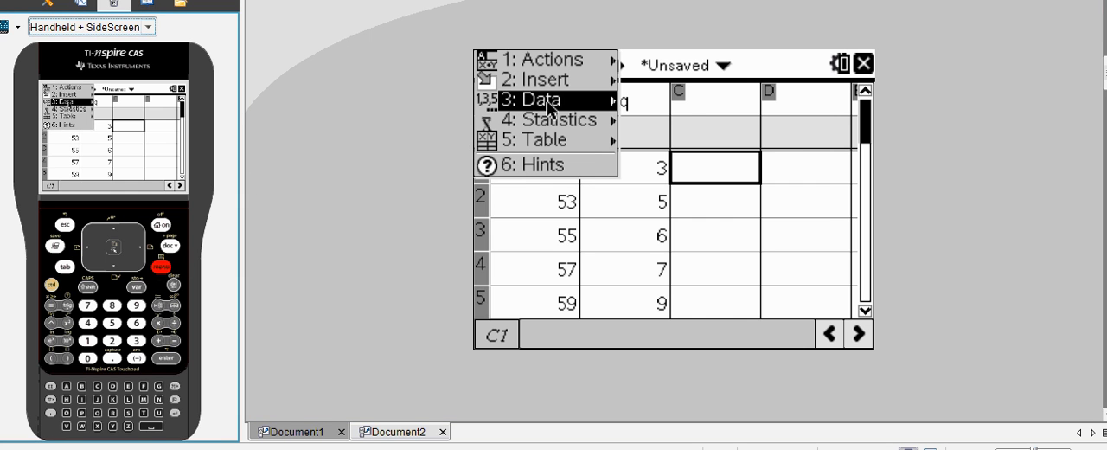
{"action": "left_click", "coordinate": [540, 99]}
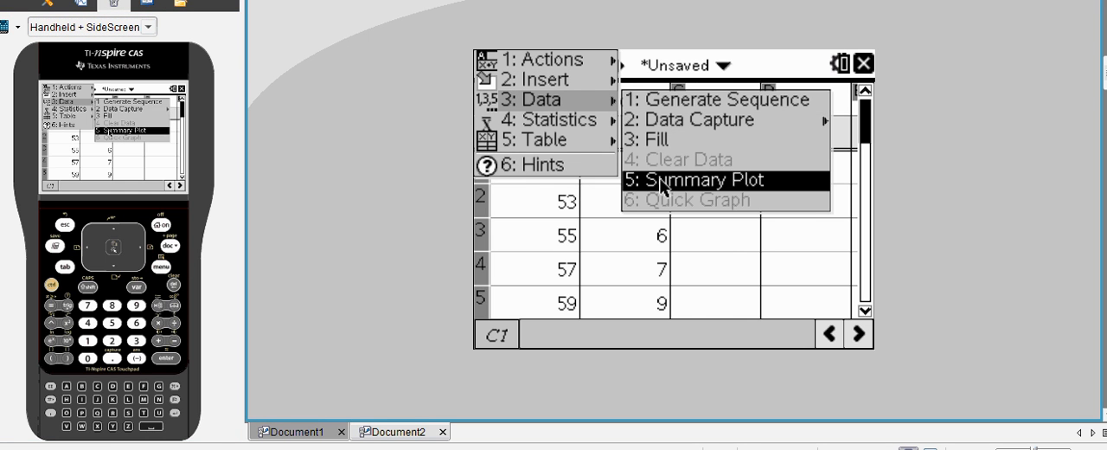
{"action": "left_click", "coordinate": [705, 180]}
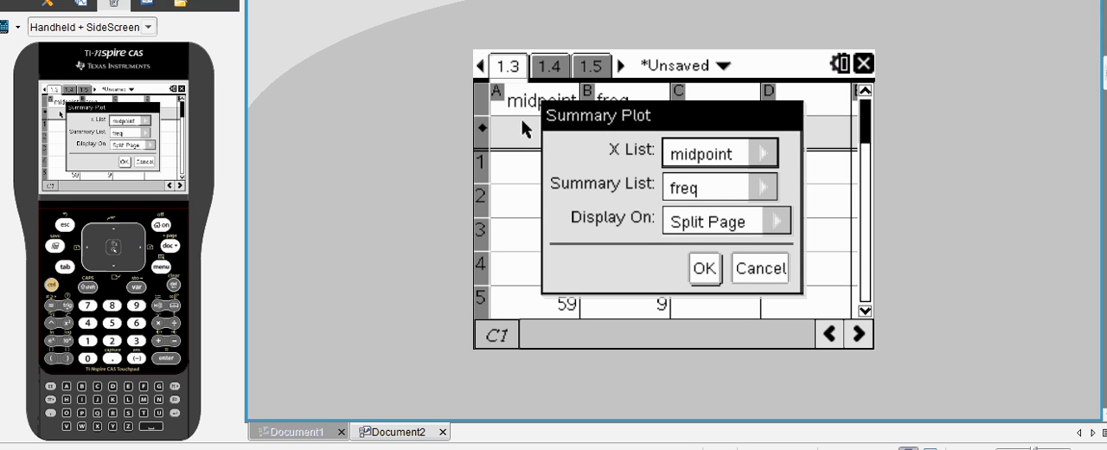
{"action": "mouse_move", "coordinate": [775, 192]}
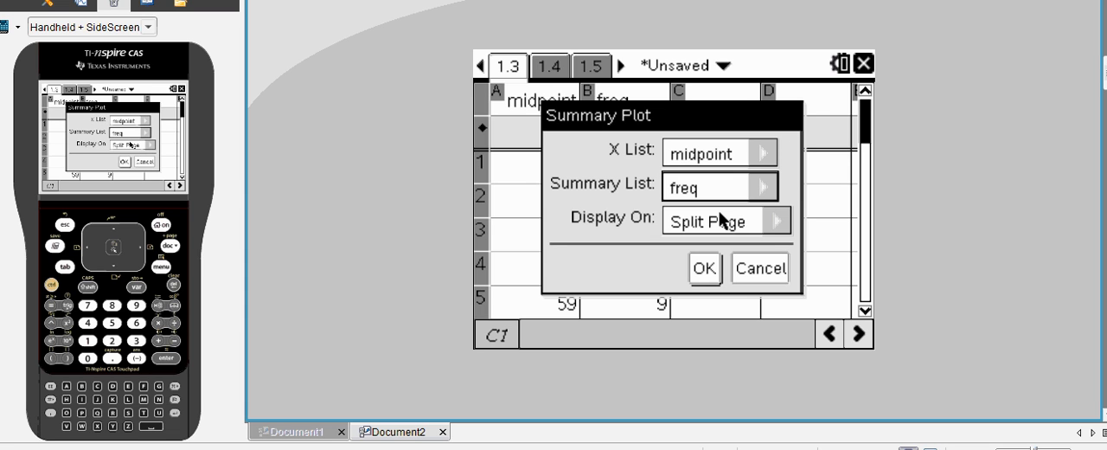
{"action": "left_click", "coordinate": [775, 221]}
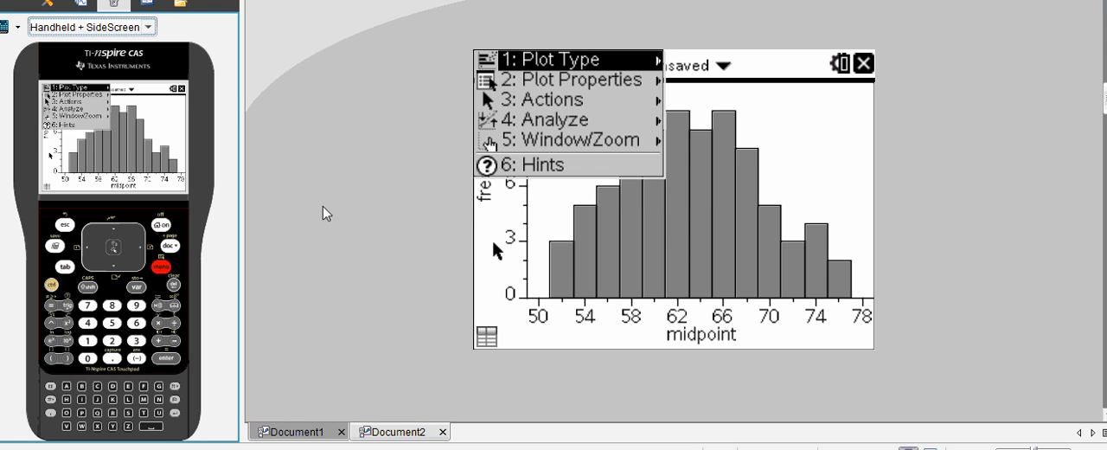
Enter histogram bin settings of width 2 and alignment 50
{"action": "left_click", "coordinate": [570, 80]}
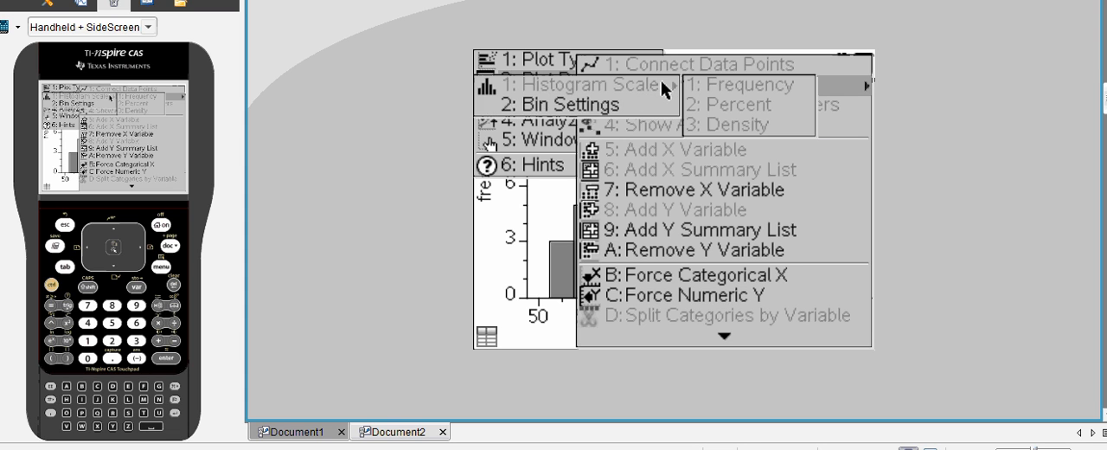
{"action": "left_click", "coordinate": [566, 104]}
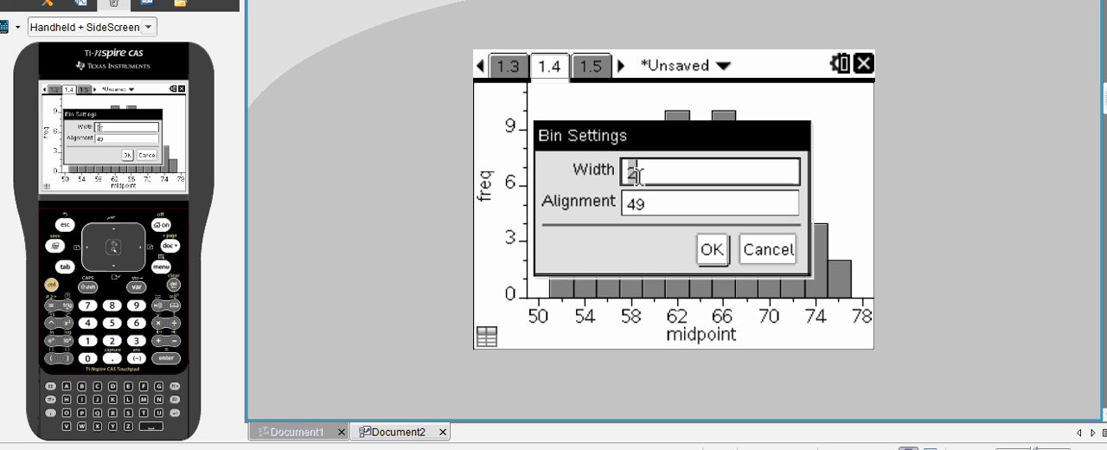
{"action": "left_click", "coordinate": [709, 201]}
{"action": "type", "text": "5"}
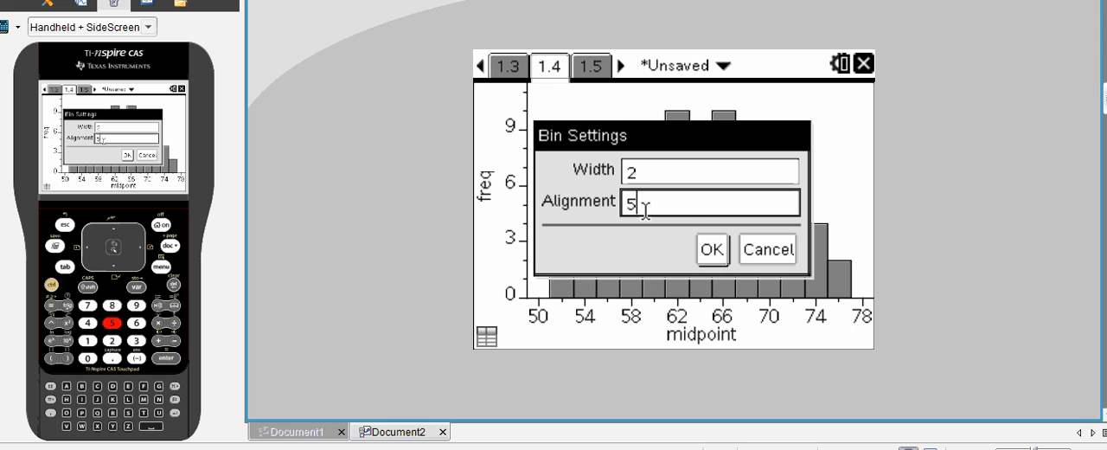
{"action": "type", "text": "0"}
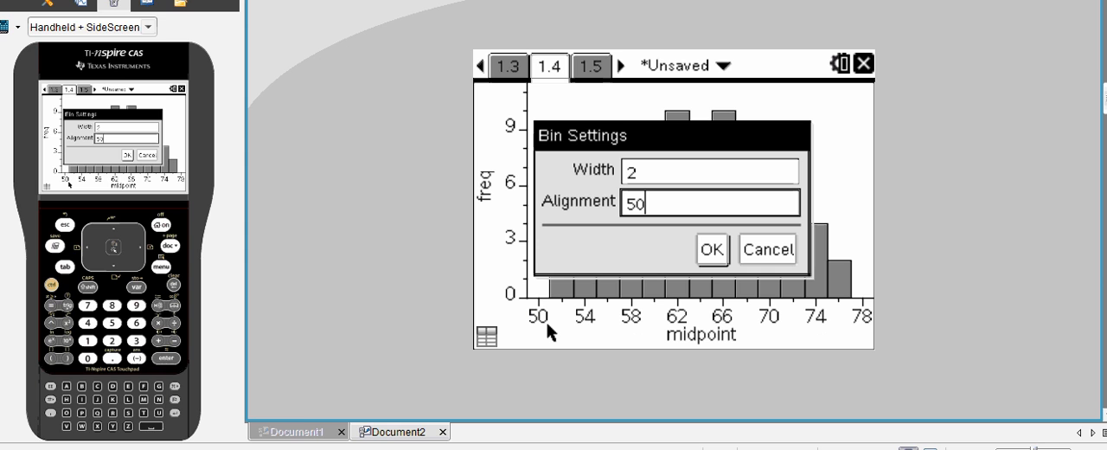
{"action": "mouse_move", "coordinate": [683, 184]}
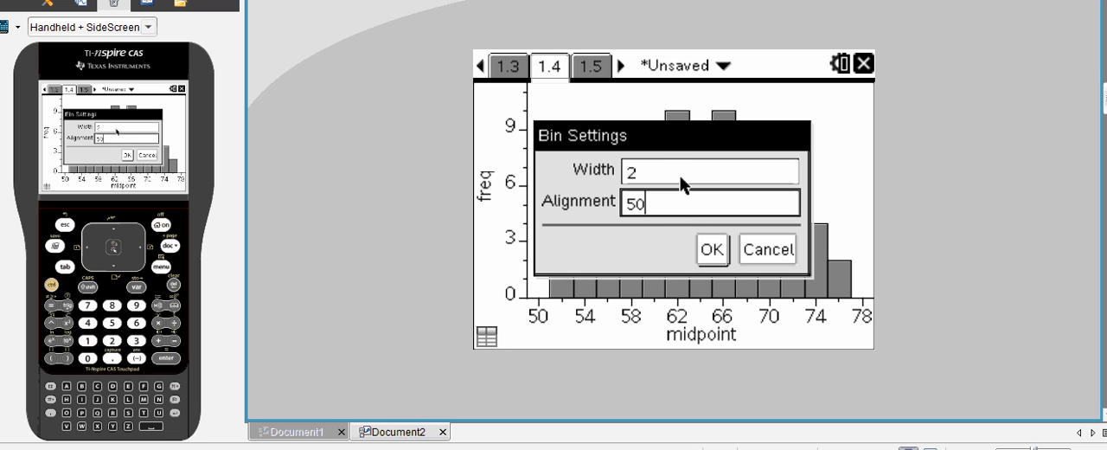
{"action": "mouse_move", "coordinate": [678, 176]}
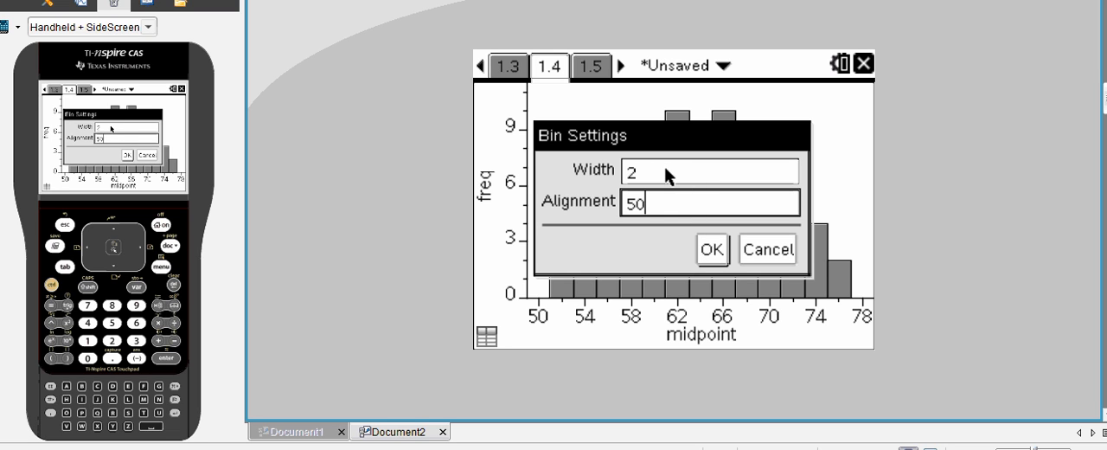
{"action": "mouse_move", "coordinate": [712, 249]}
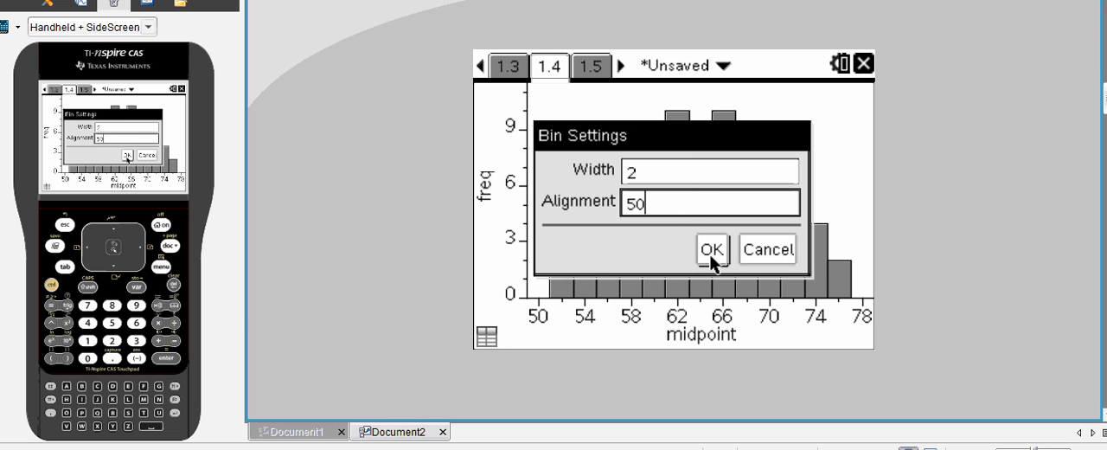
Apply the width 2, alignment 50 bins to the histogram
{"action": "left_click", "coordinate": [712, 249]}
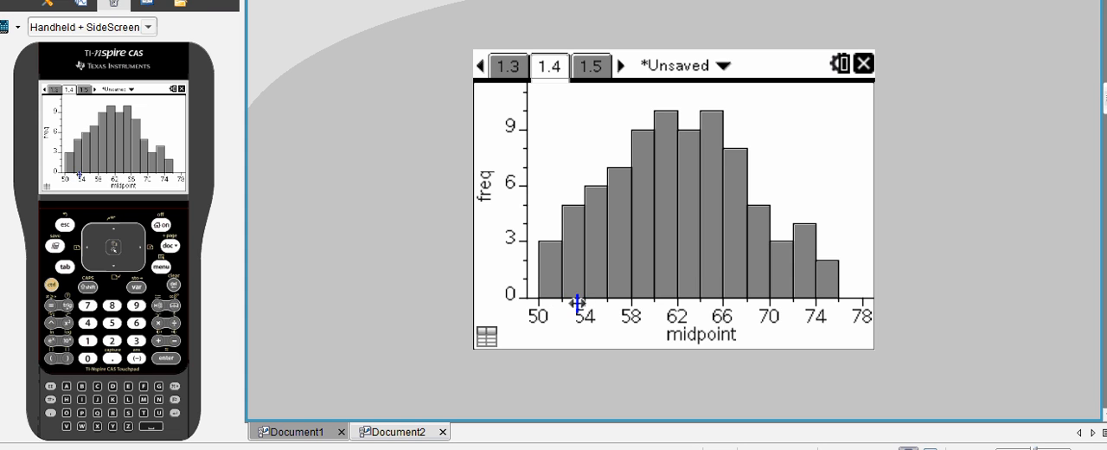
{"action": "mouse_move", "coordinate": [517, 216]}
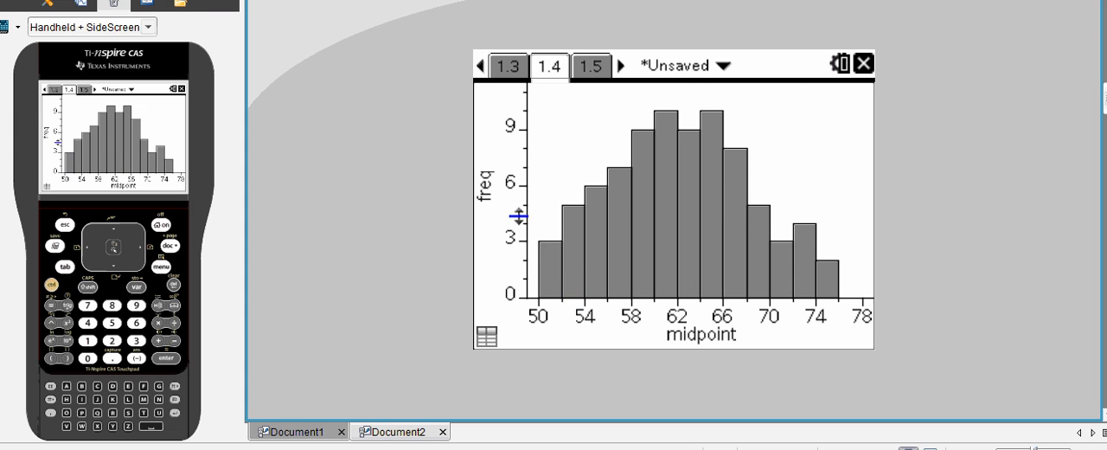